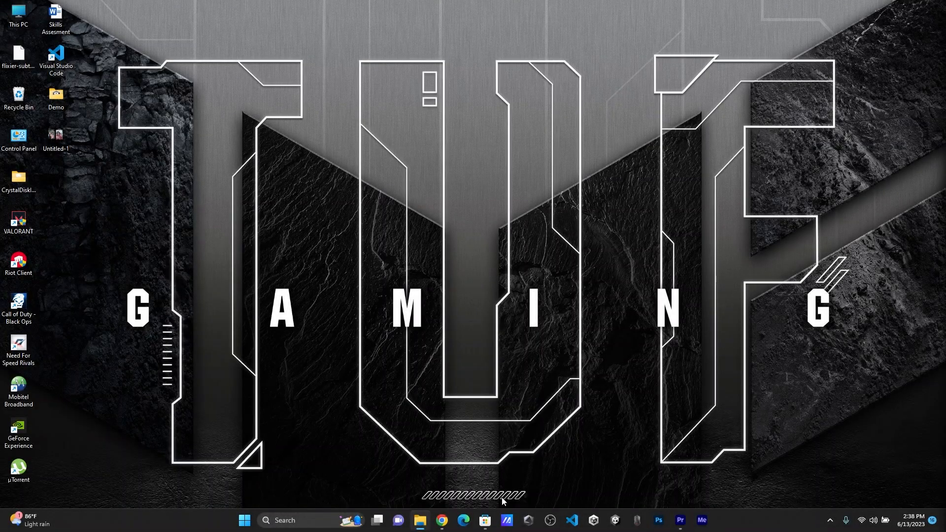
Search the Store for 'pow' and bring up the Microsoft PowerToys app page.
click(484, 520)
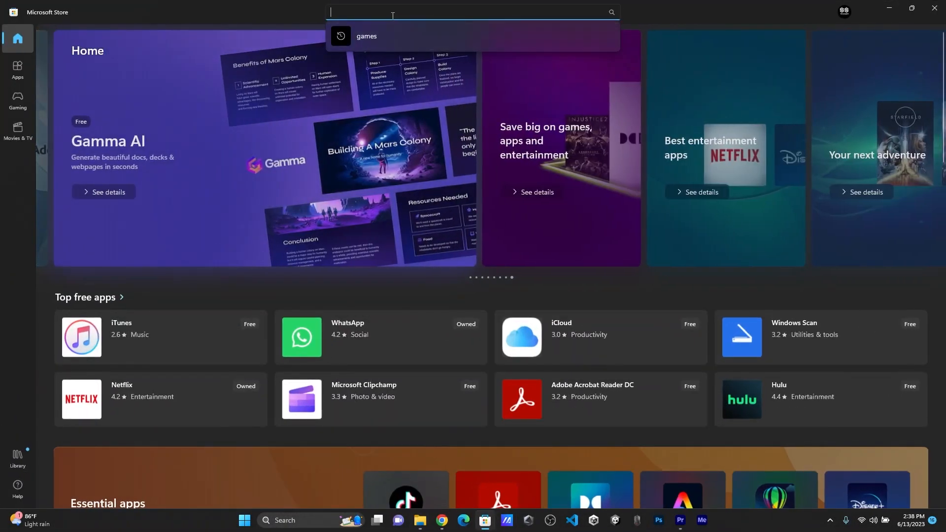
text(powertoys)
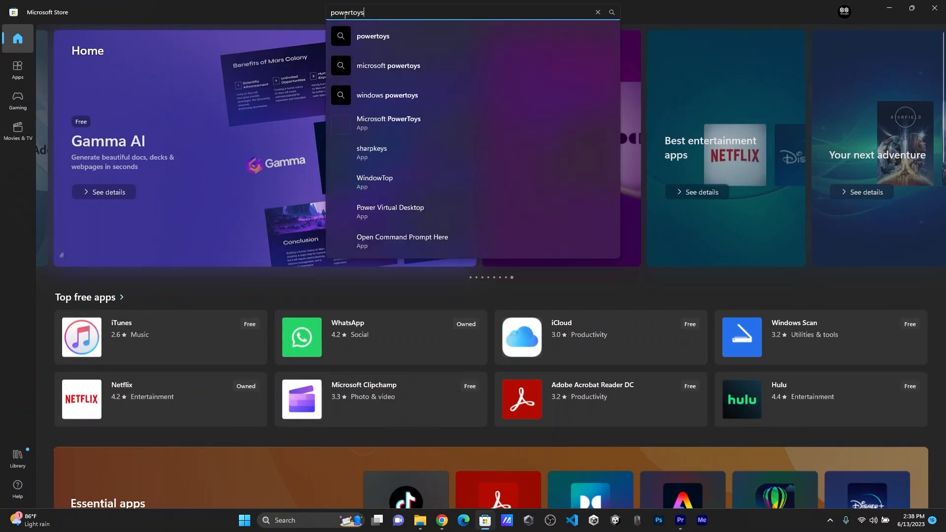
click(389, 122)
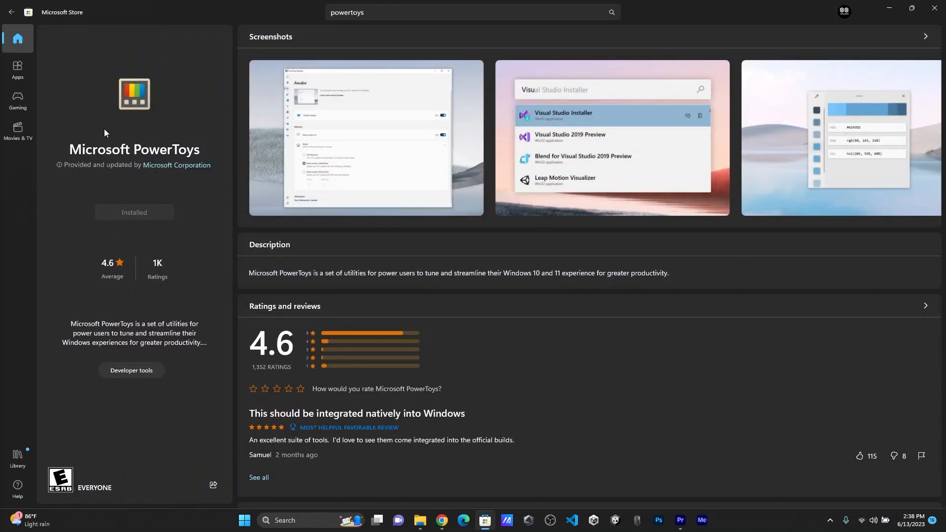
mouse_move(168, 145)
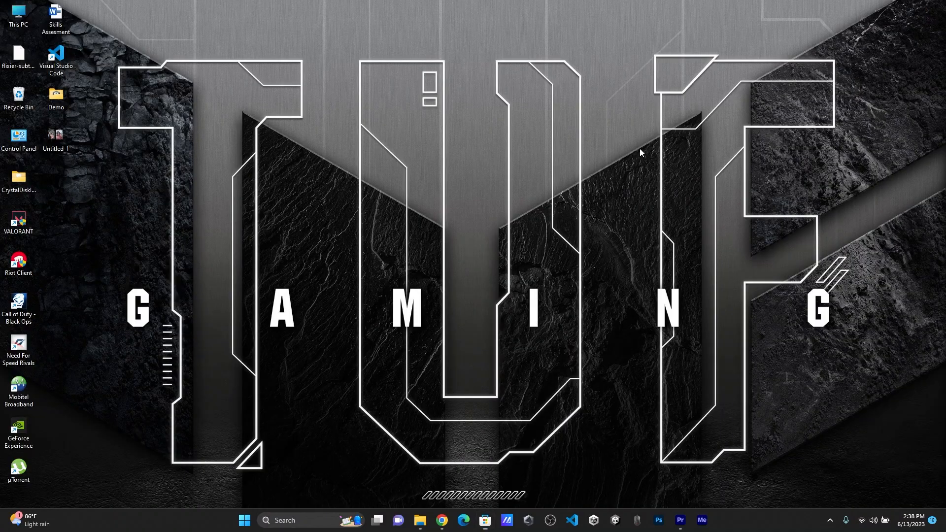
Launch PowerToys from the taskbar and go to the Keyboard Manager section.
click(243, 520)
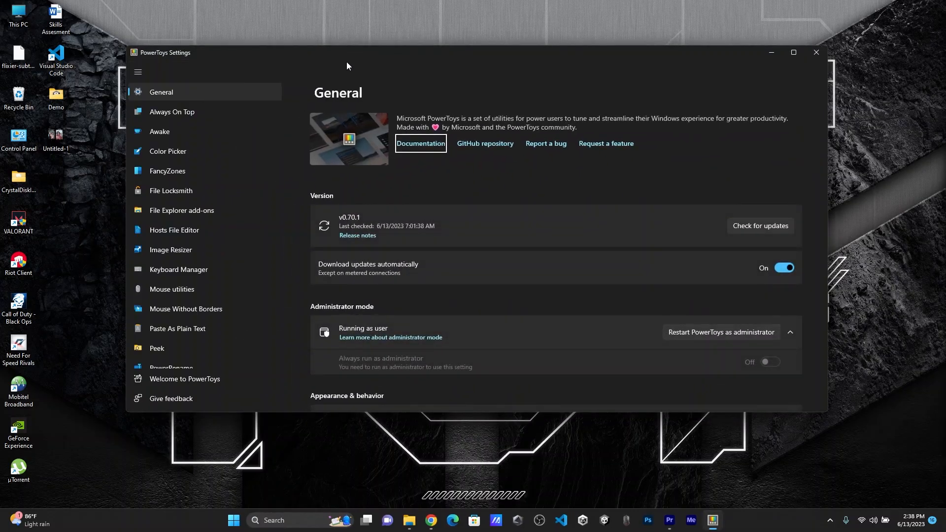
mouse_move(202, 272)
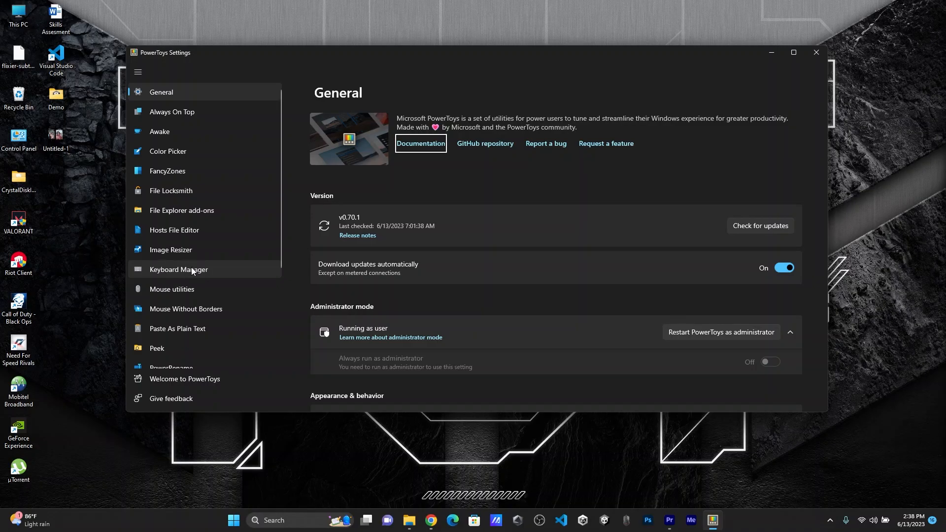
click(178, 270)
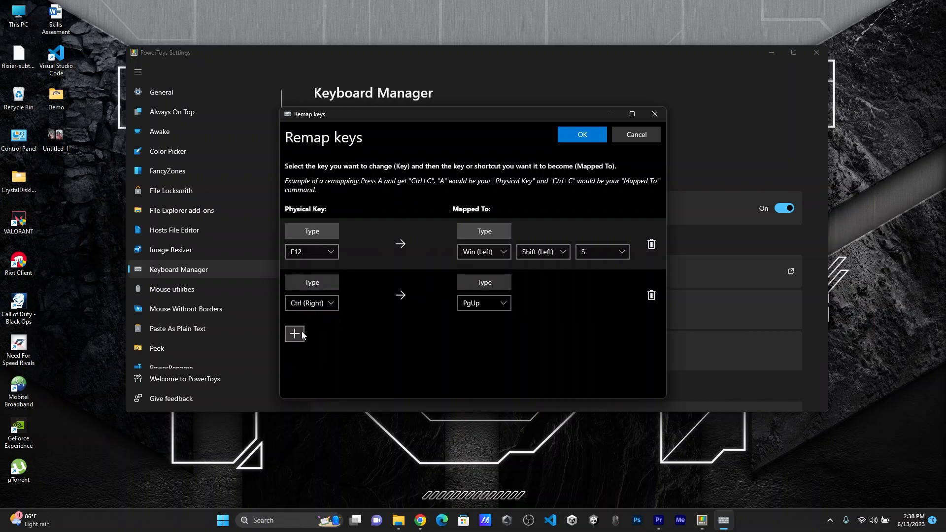
click(295, 334)
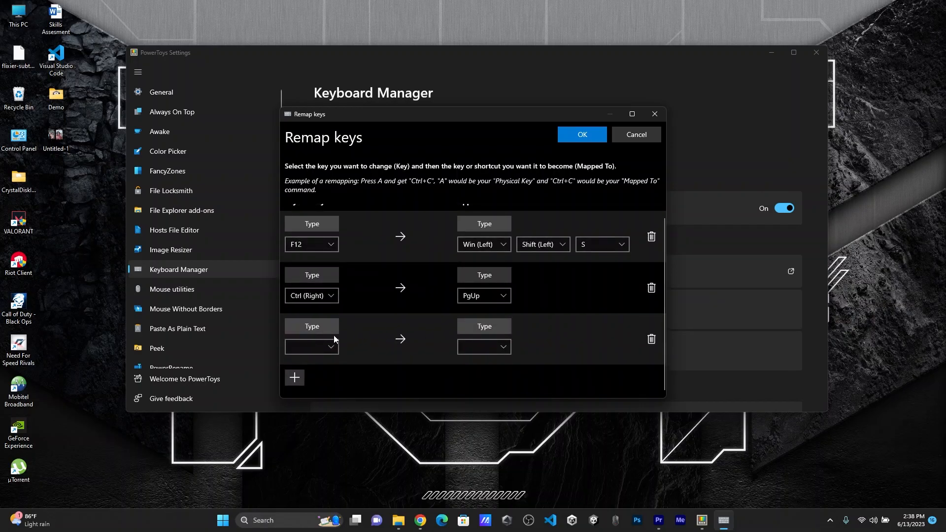
click(650, 338)
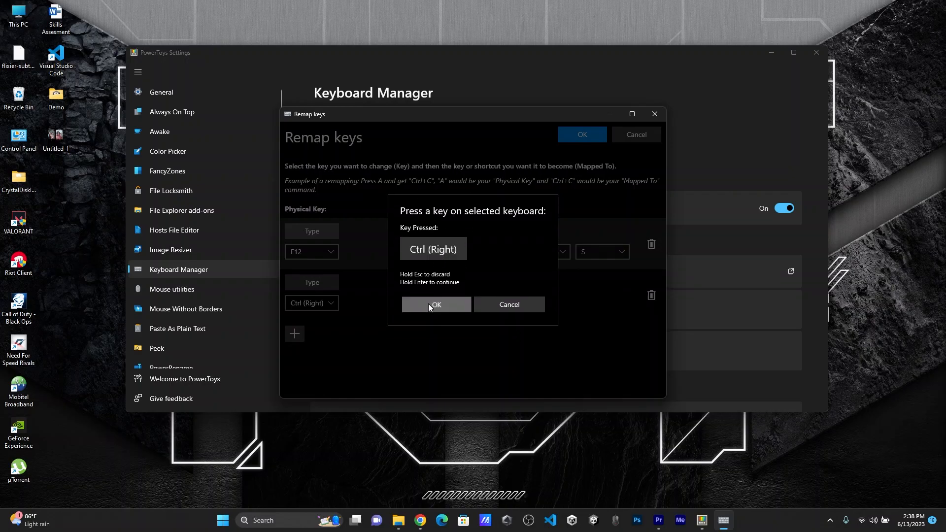
click(436, 304)
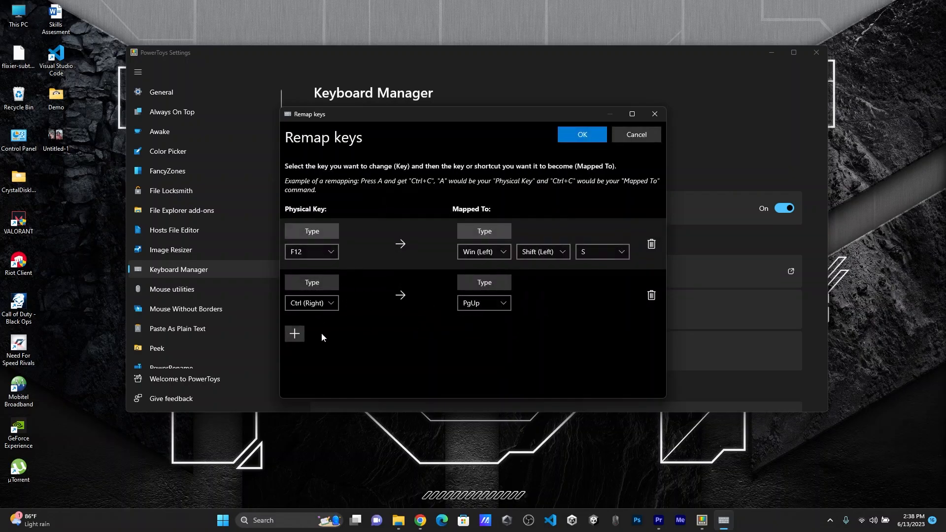
mouse_move(393, 320)
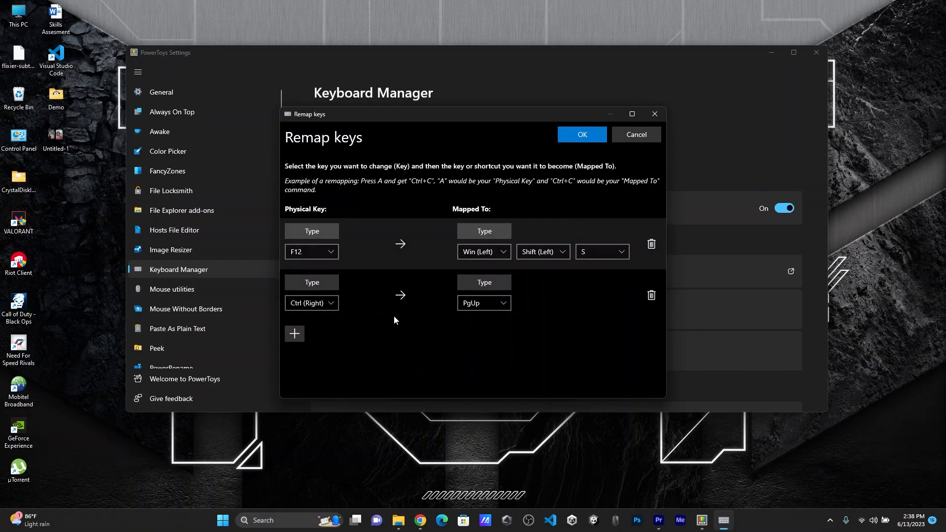
mouse_move(352, 310)
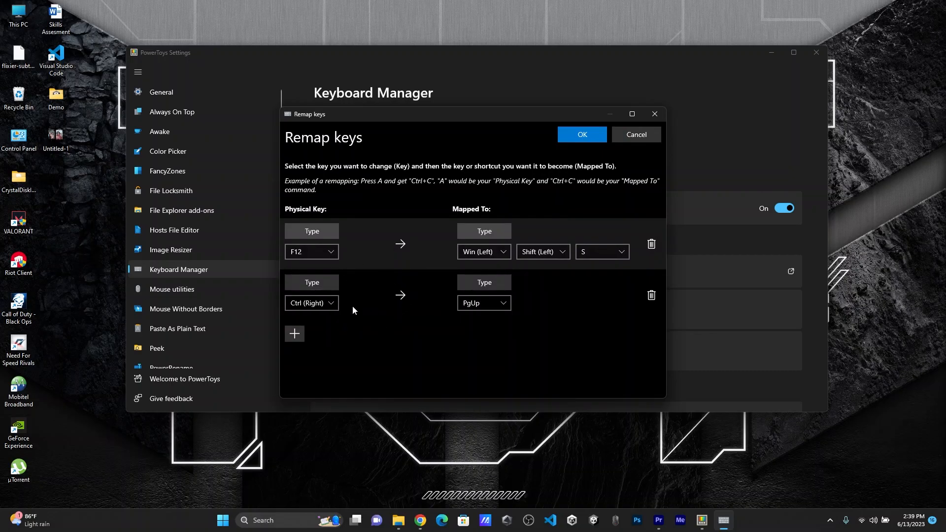
mouse_move(358, 289)
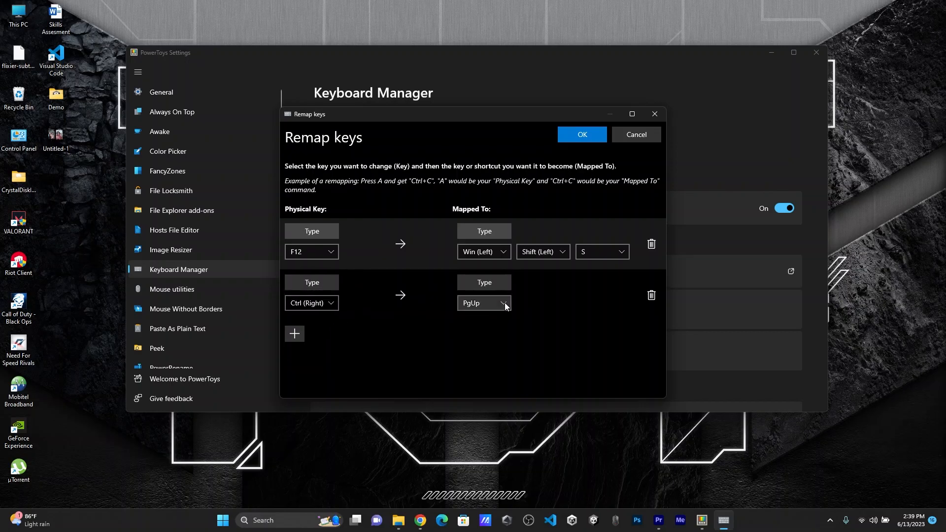
click(484, 303)
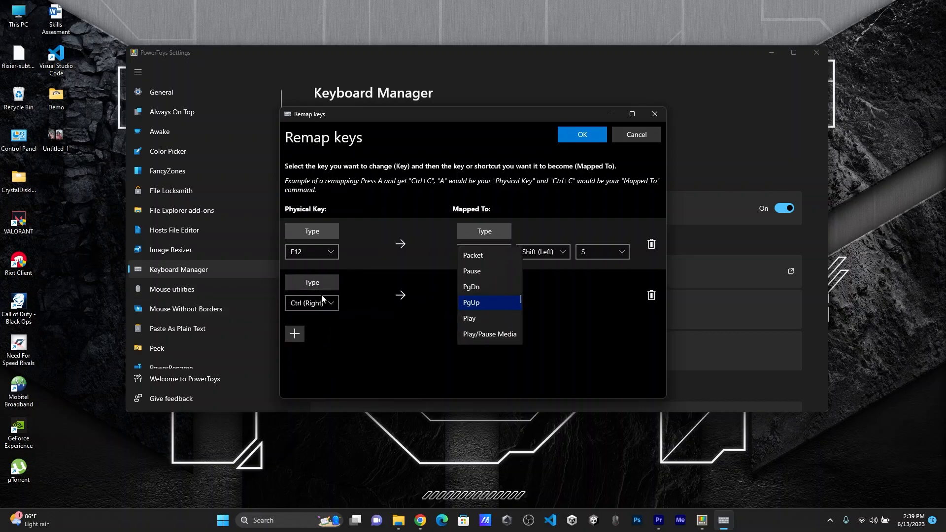
mouse_move(307, 302)
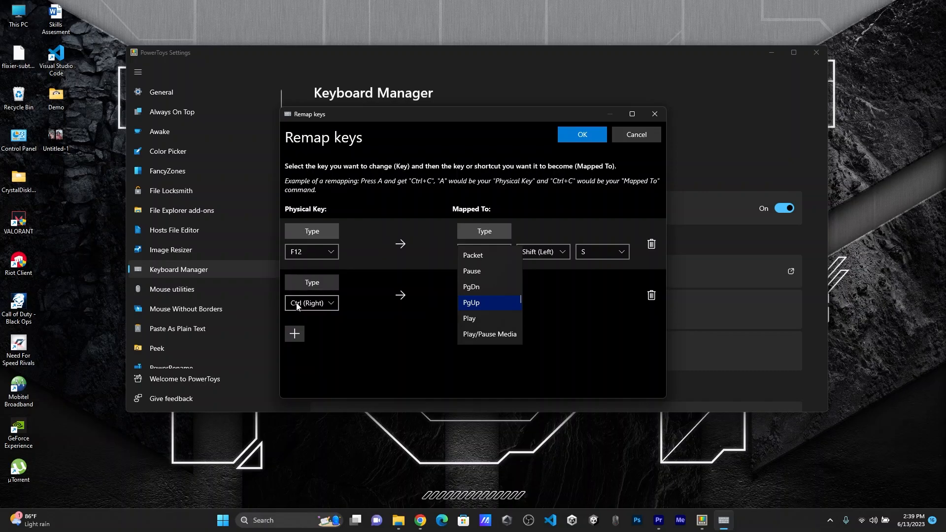
mouse_move(331, 304)
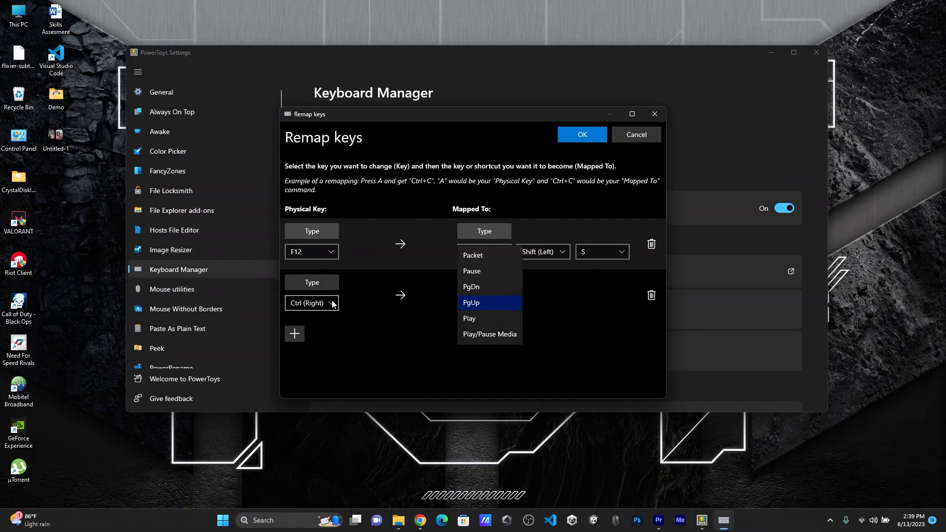
mouse_move(496, 221)
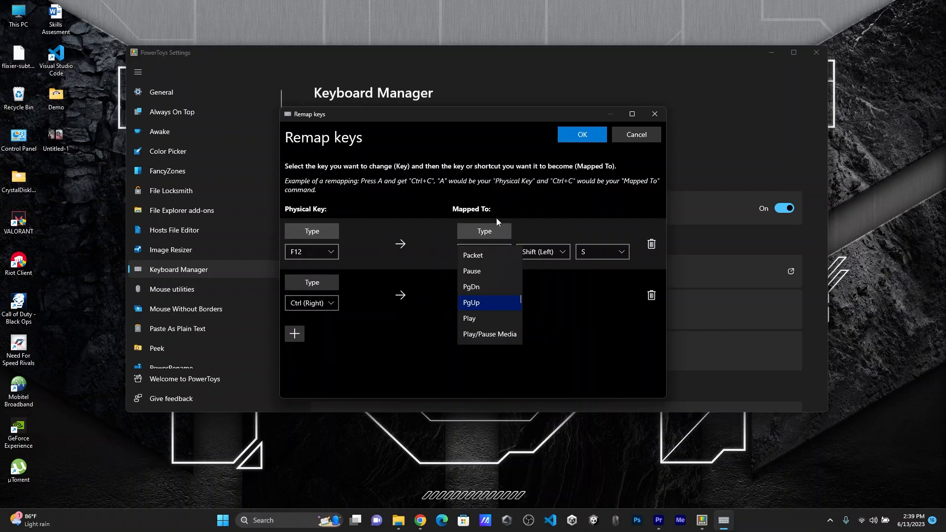
click(471, 302)
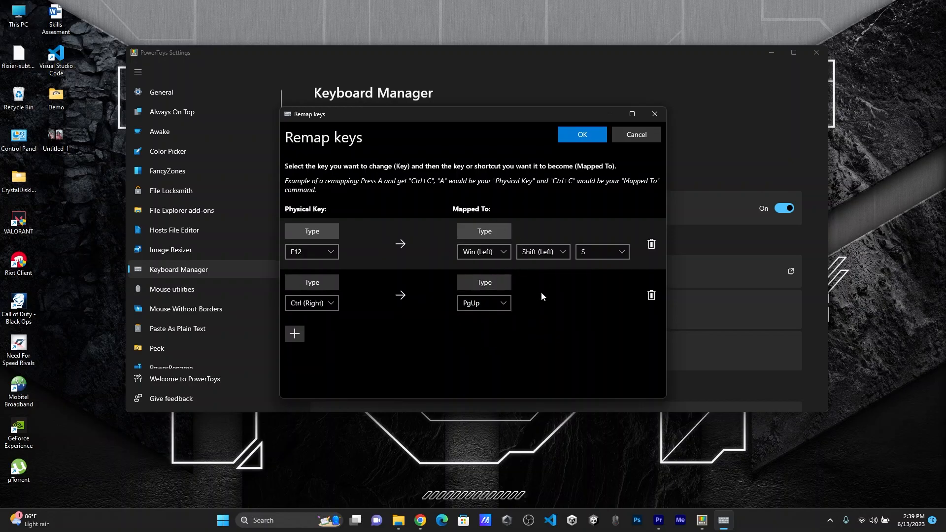
mouse_move(438, 307)
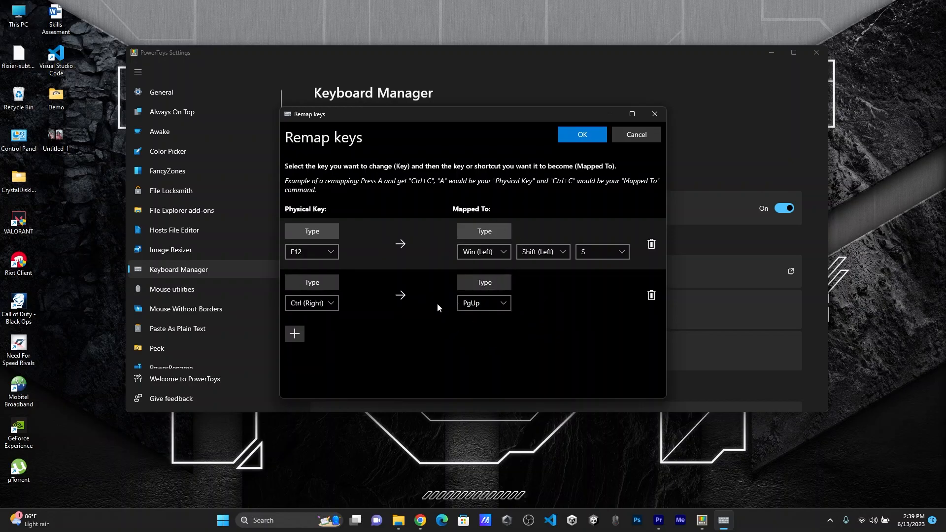
mouse_move(458, 200)
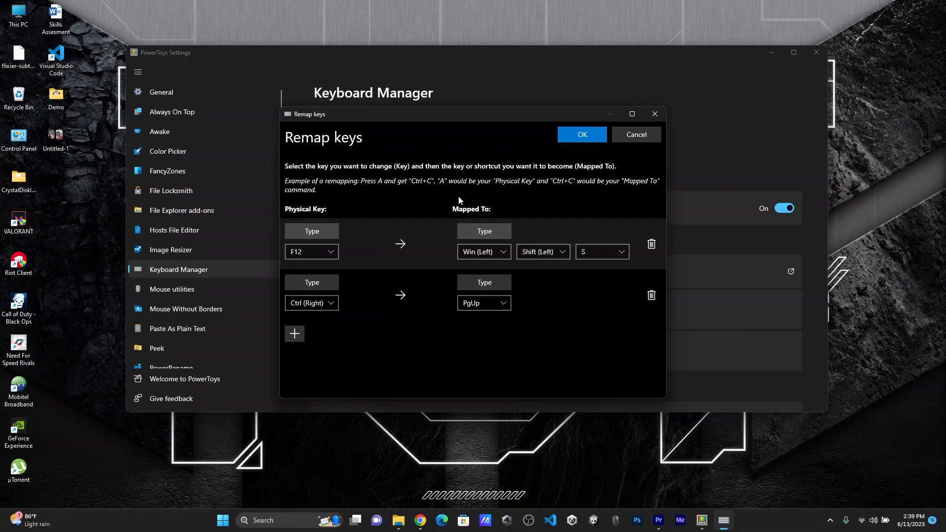
mouse_move(427, 287)
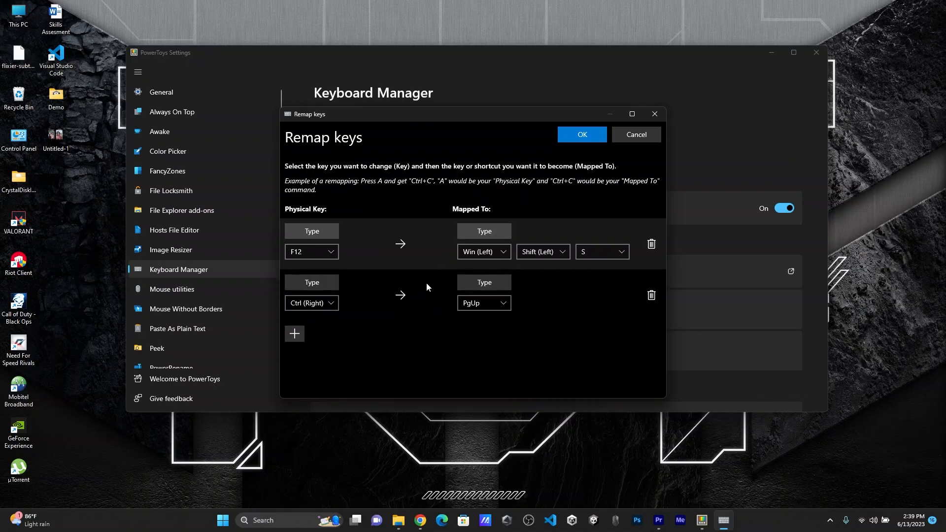
mouse_move(321, 374)
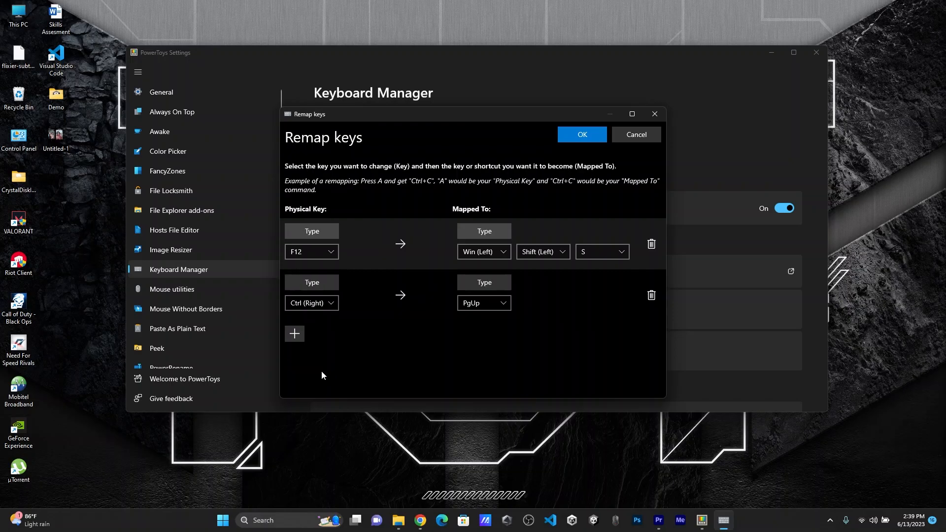